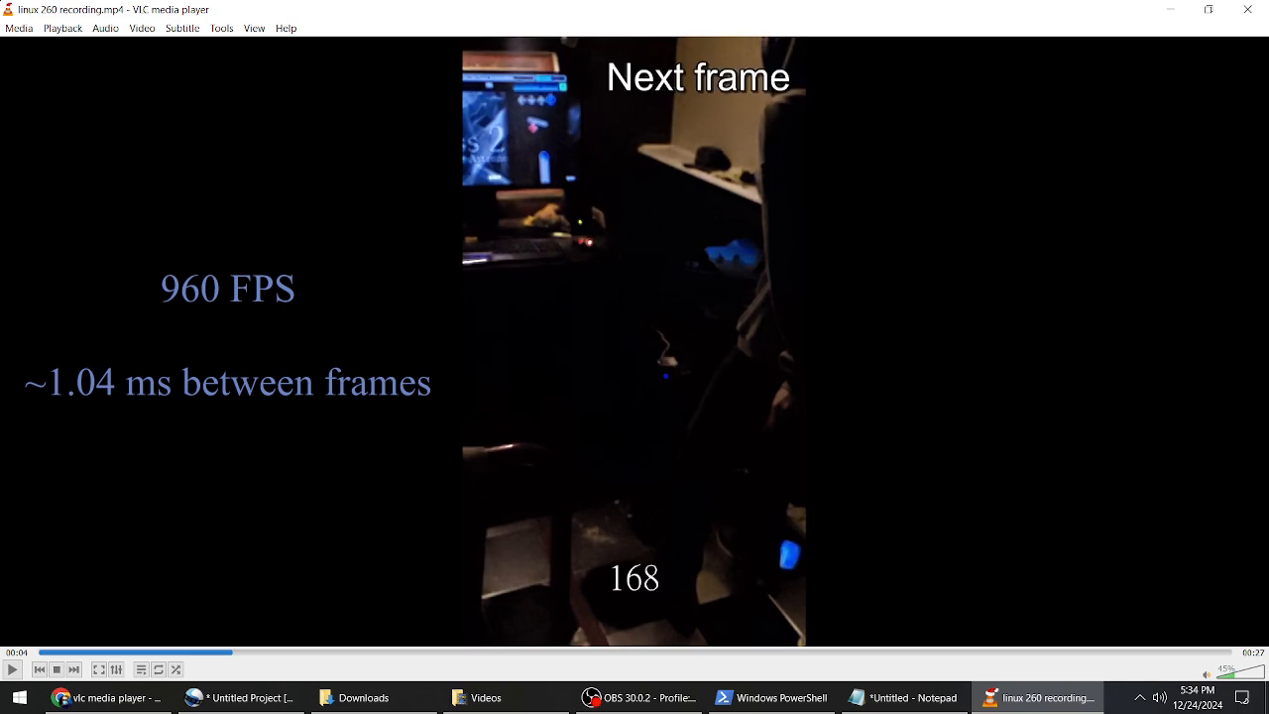
- Step linux 260 recording.mp4 frame by frame near frame counter 168 with the playback controls
{"action": "left_click", "coordinate": [72, 670]}
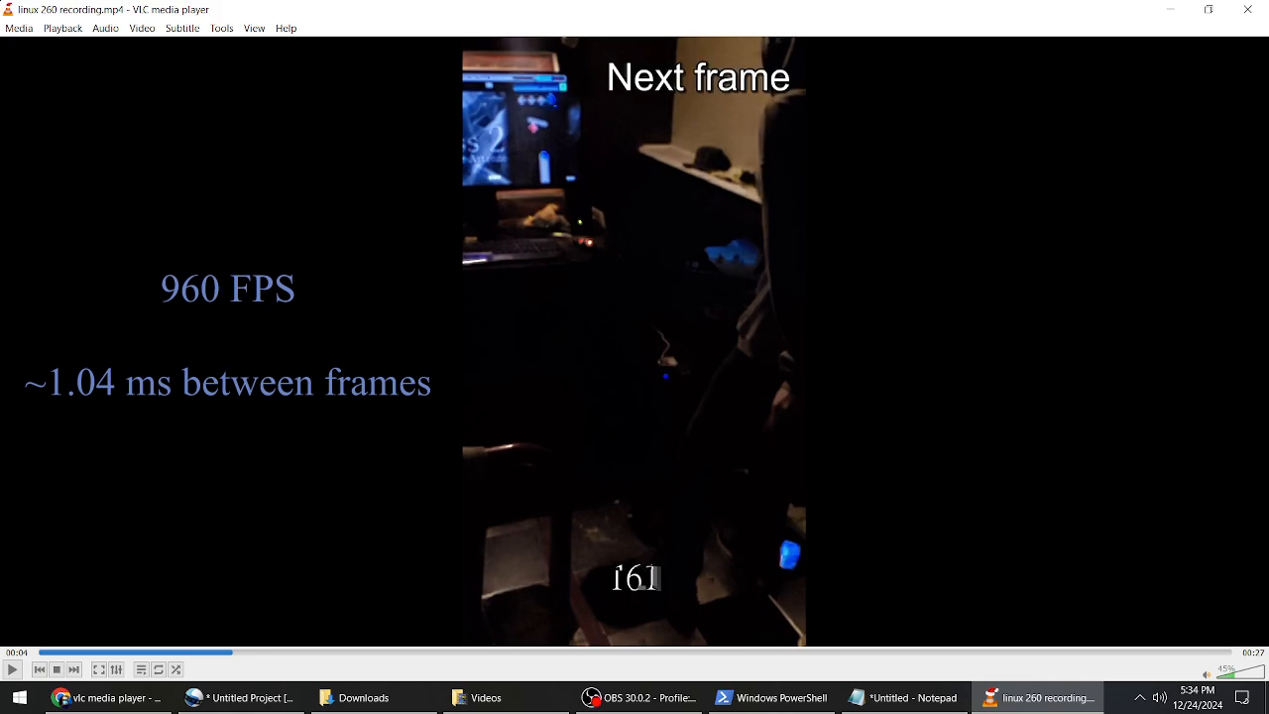
{"action": "left_click", "coordinate": [13, 670]}
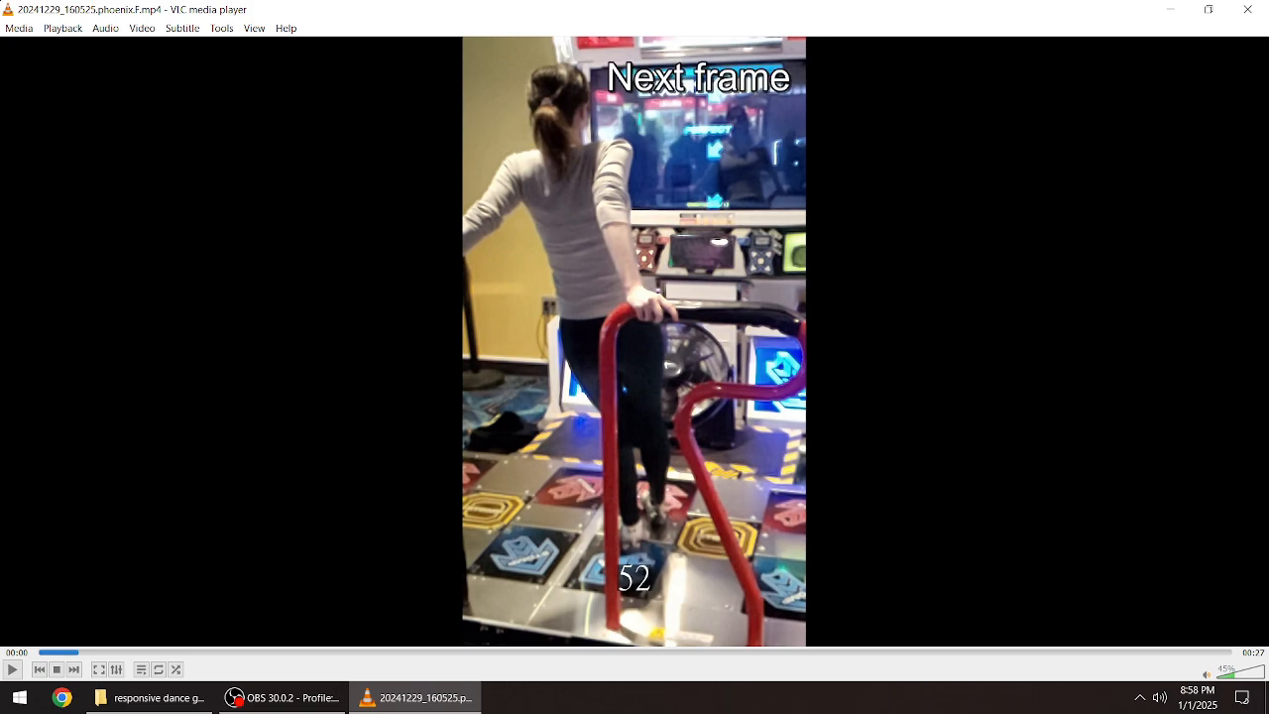
- Advance the phoenix clip one frame at a time toward frame counter 52
{"action": "left_click", "coordinate": [74, 670]}
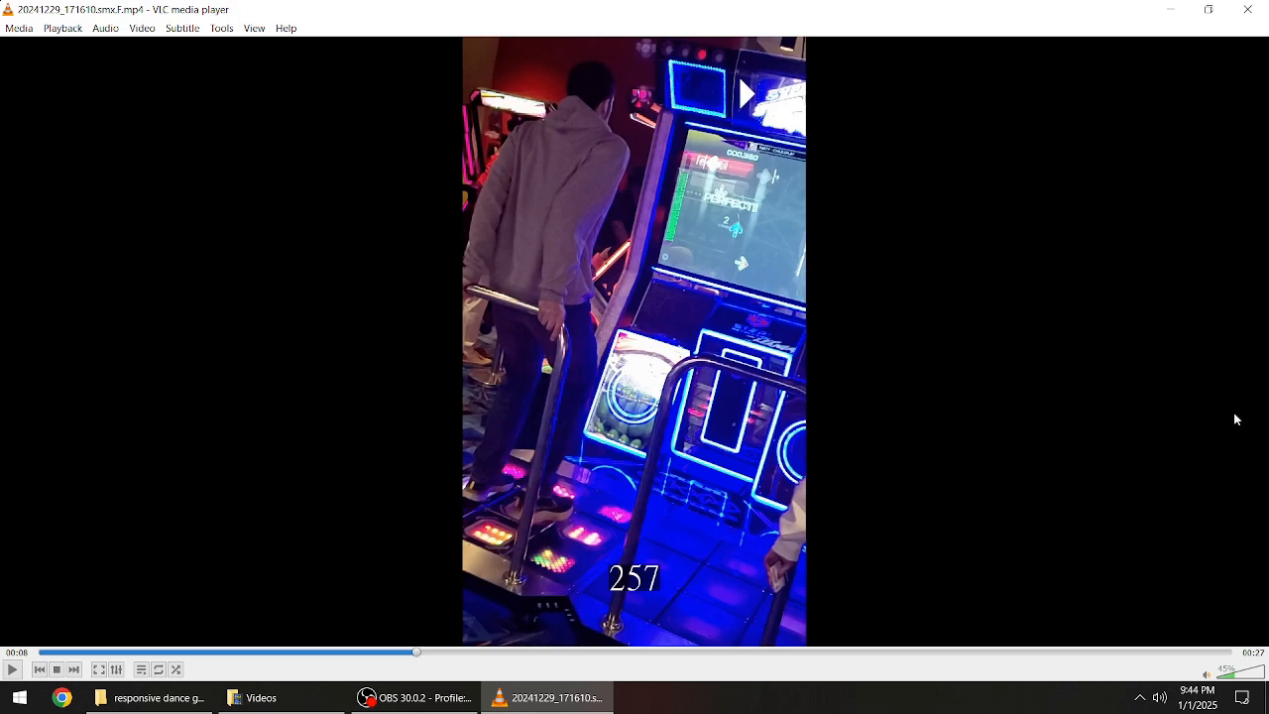
- Pause the smx clip and step forward frame by frame from counter 257 to 381
{"action": "left_click", "coordinate": [12, 668]}
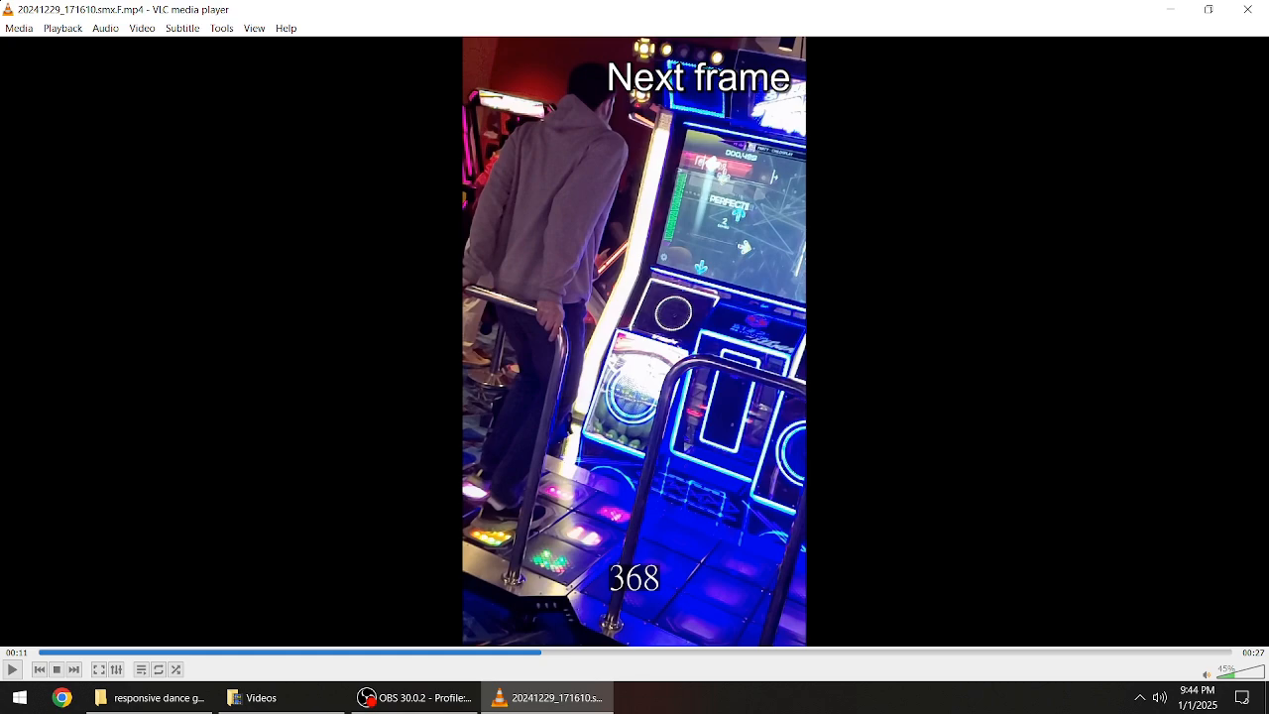
{"action": "left_click", "coordinate": [74, 669]}
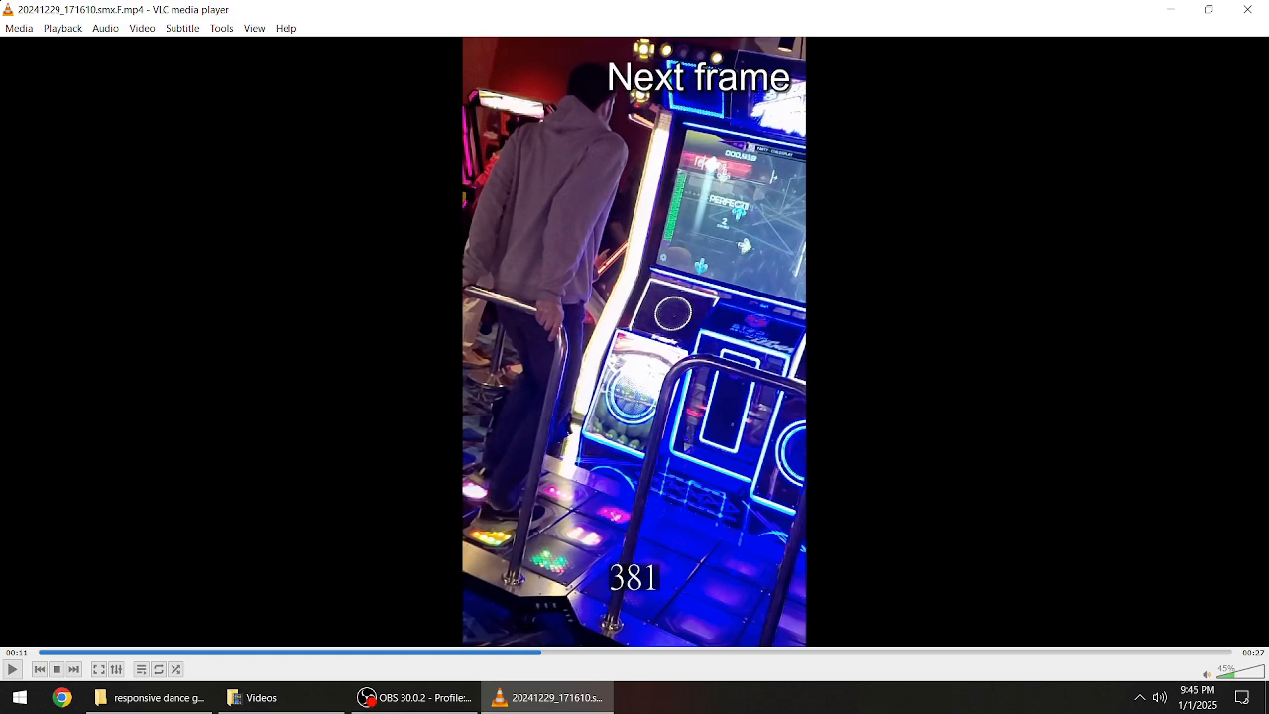
{"action": "left_click", "coordinate": [75, 669]}
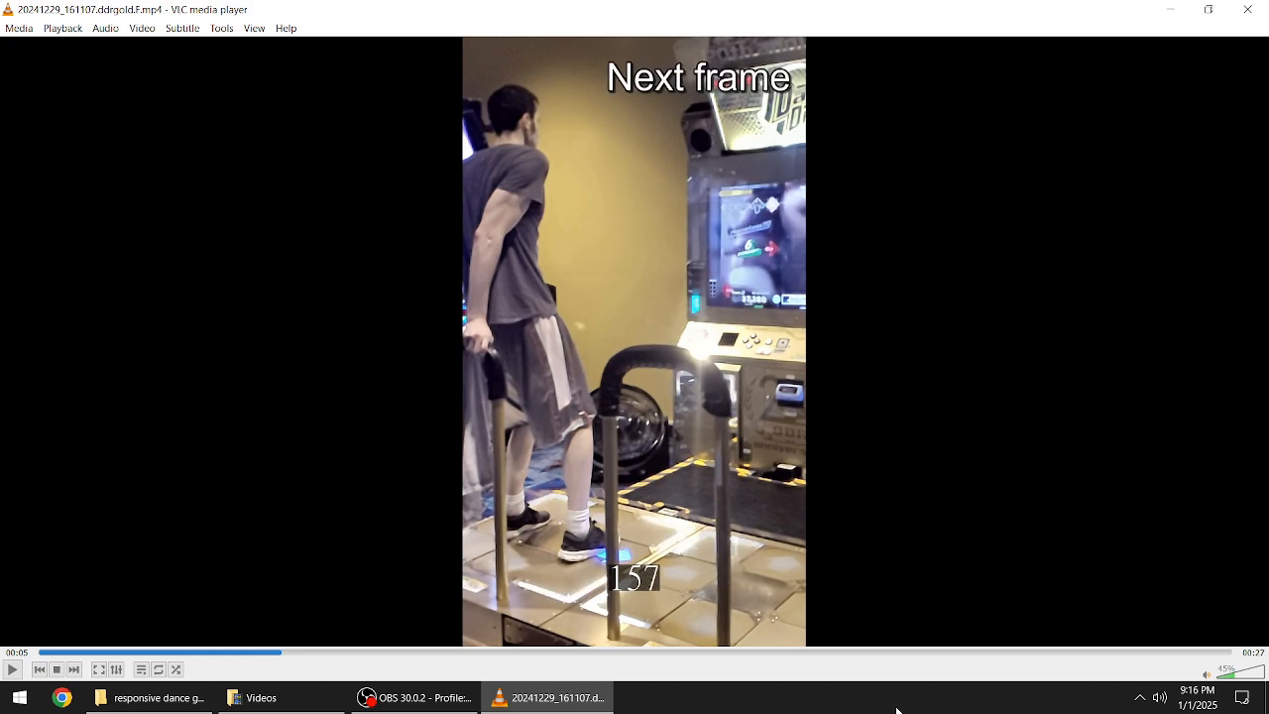
- Resume normal playback of the ddrgold clip after stepping to frame counter 157
{"action": "left_click", "coordinate": [12, 671]}
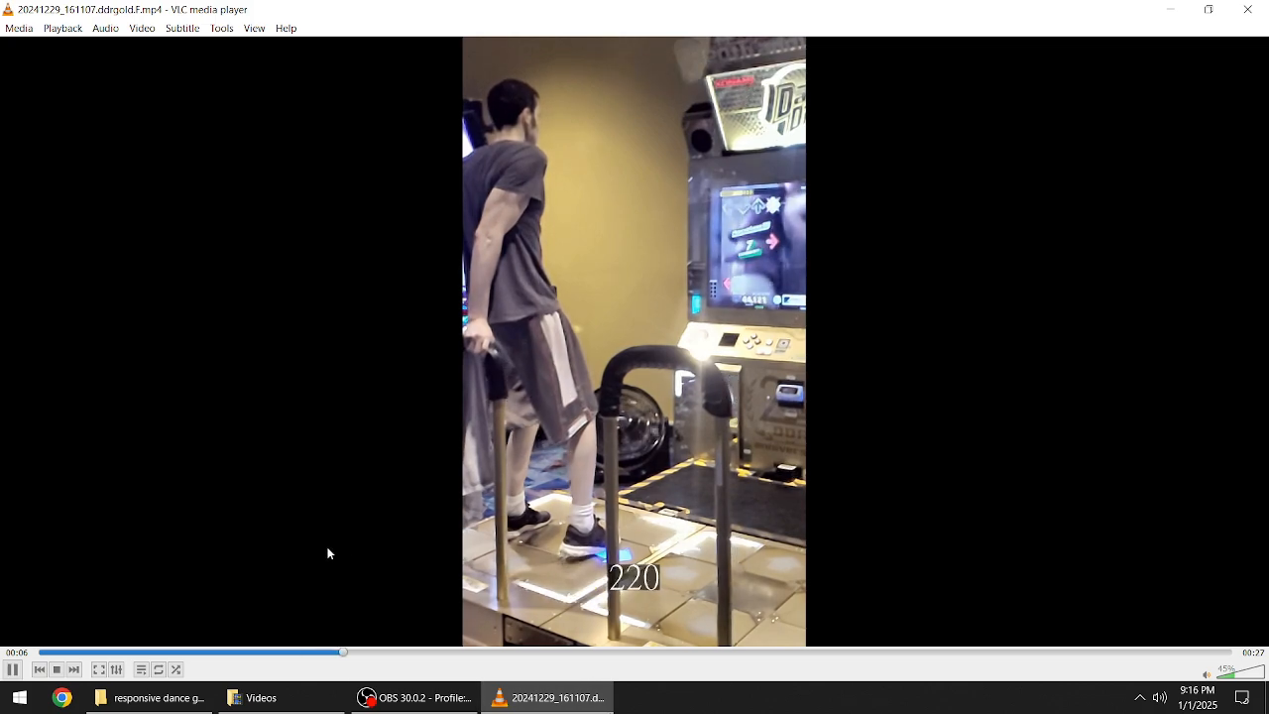
{"action": "mouse_move", "coordinate": [248, 638]}
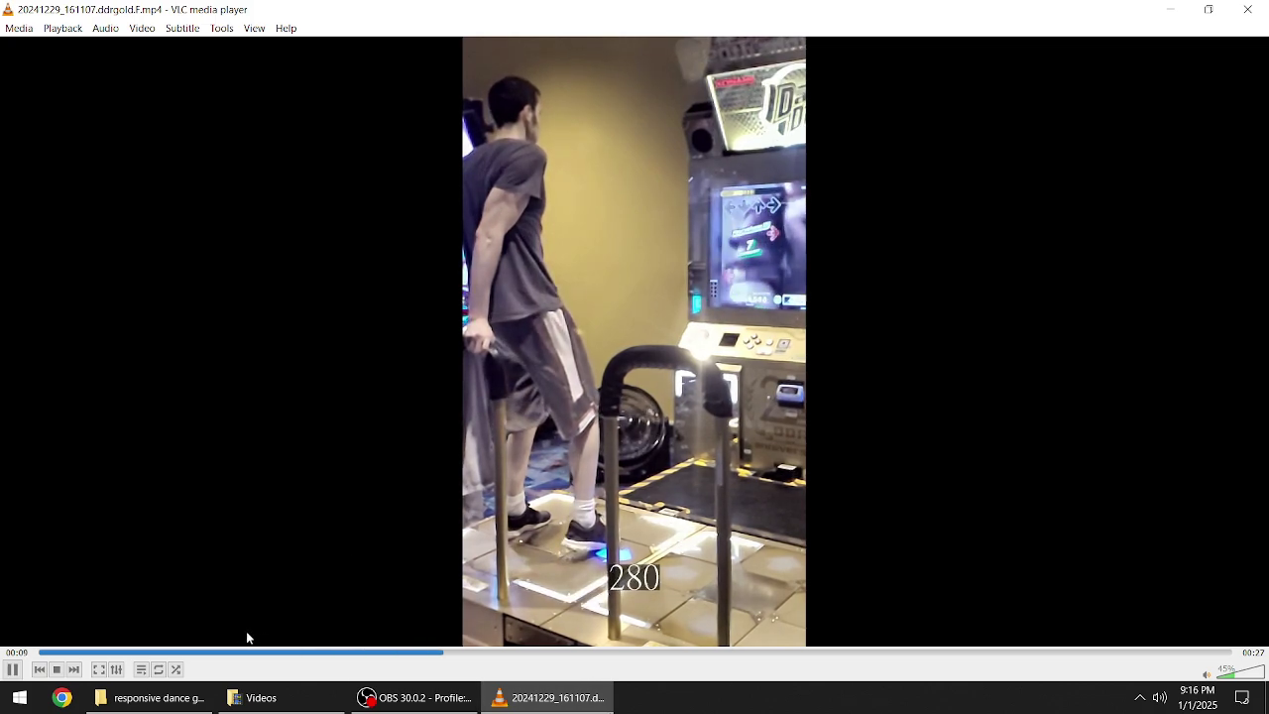